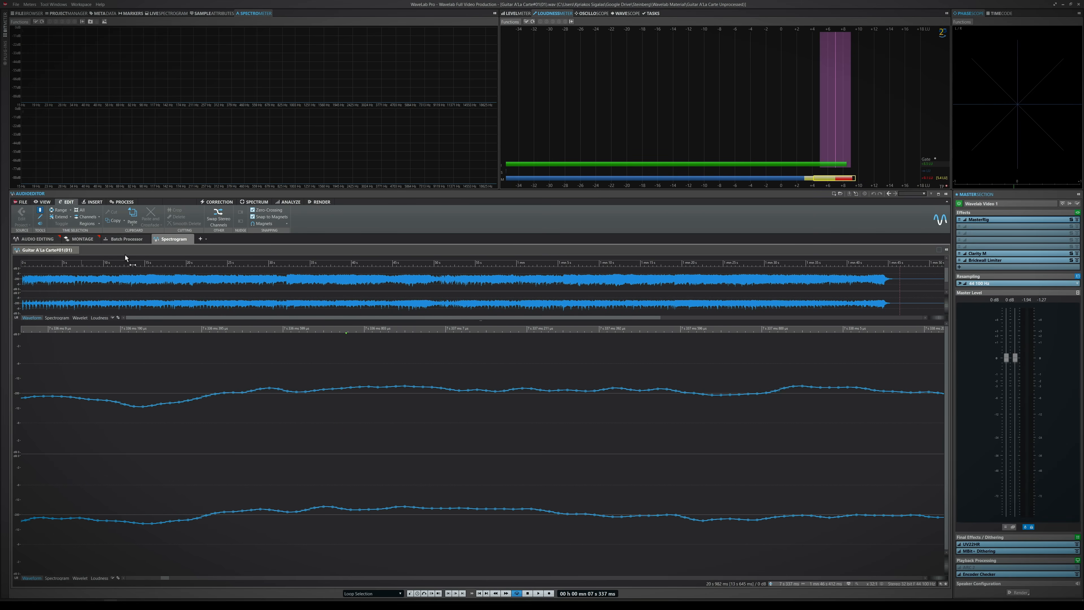
# Step: Show the Guitar A La Carte recording as a full-length spectrogram ready for spectral editing
pyautogui.click(346, 391)
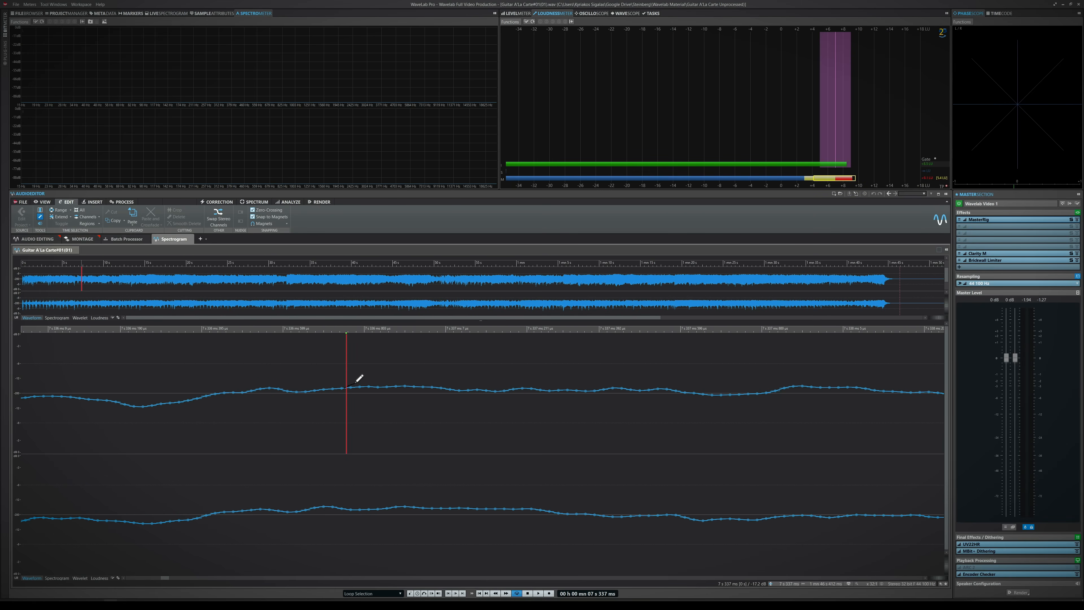
pyautogui.moveTo(352, 384); pyautogui.dragTo(416, 382)
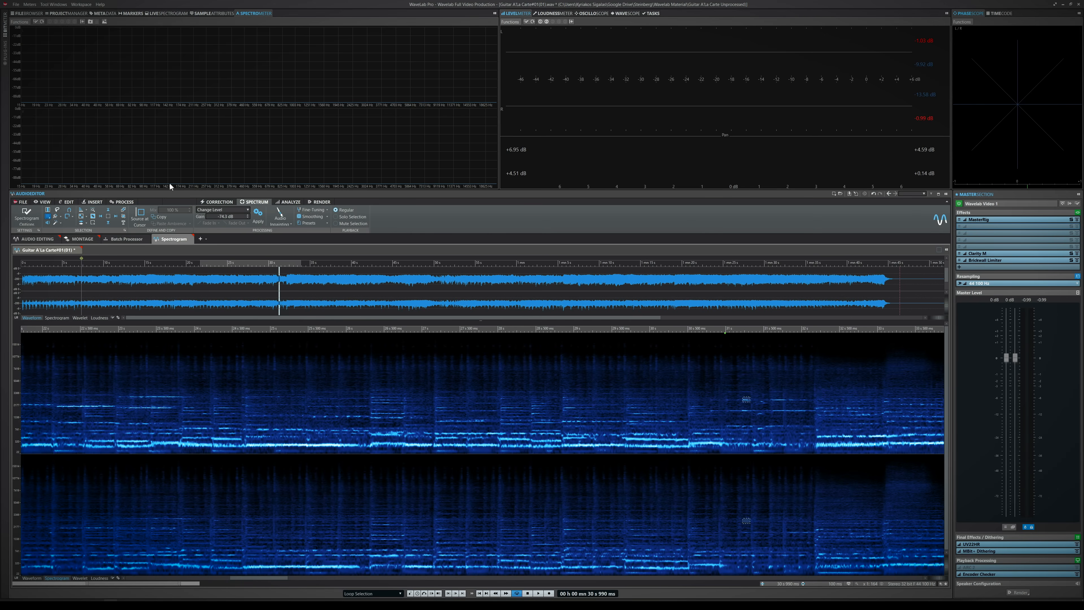
# Step: Stamp the text 'DEMO MASTER' into the spectrum across both channels of the guitar recording
pyautogui.click(280, 214)
pyautogui.write('DEMO MASTER')
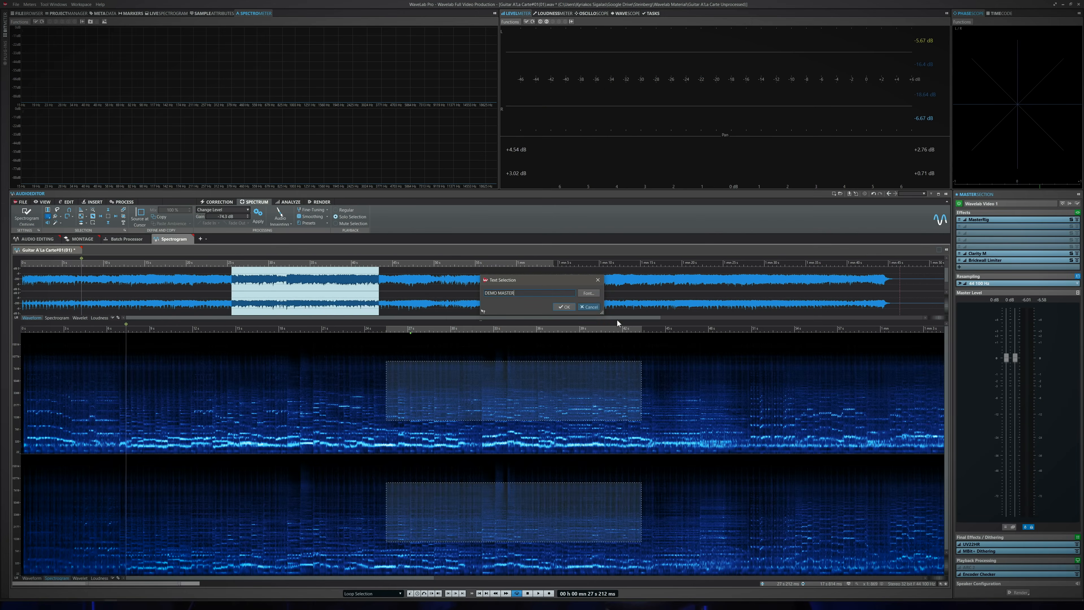
pyautogui.click(563, 306)
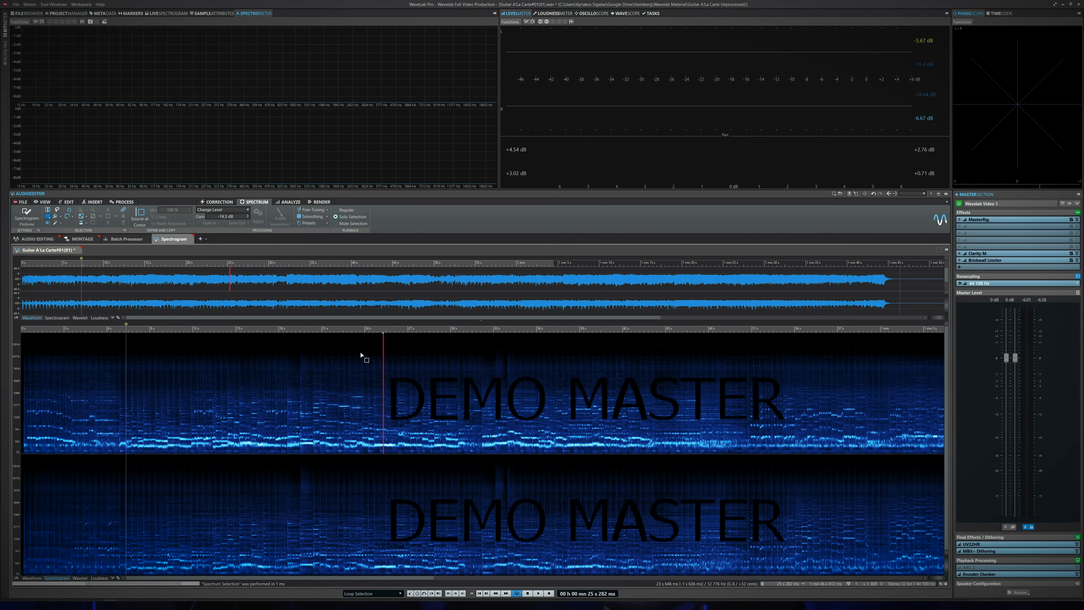